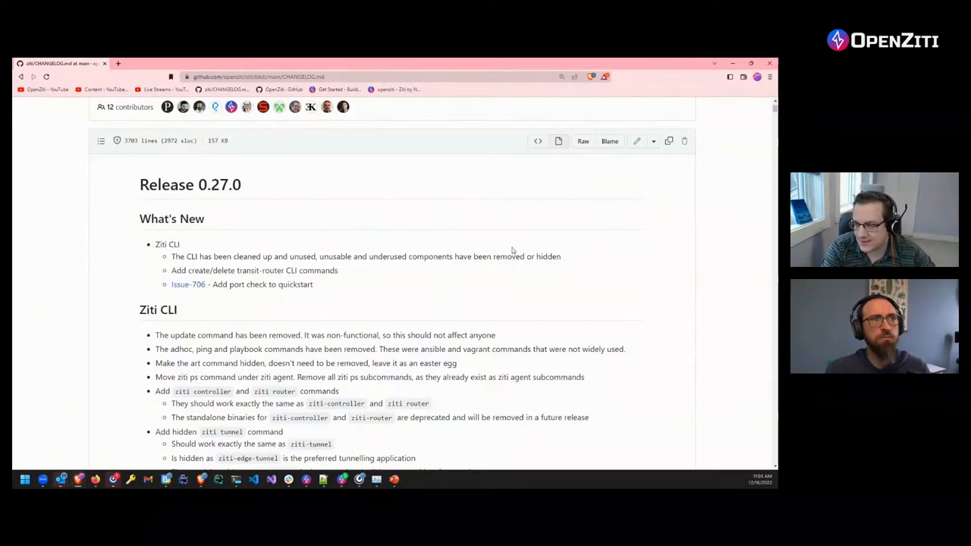
# Scroll down CHANGELOG.md to the Ziti CLI notes of Release 0.27.0.
pyautogui.scroll(-3)
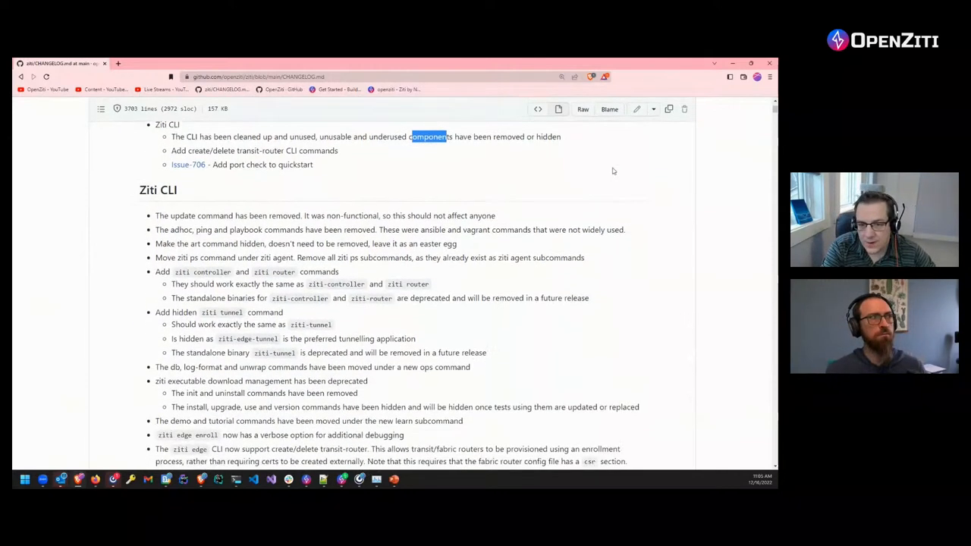
pyautogui.scroll(-3)
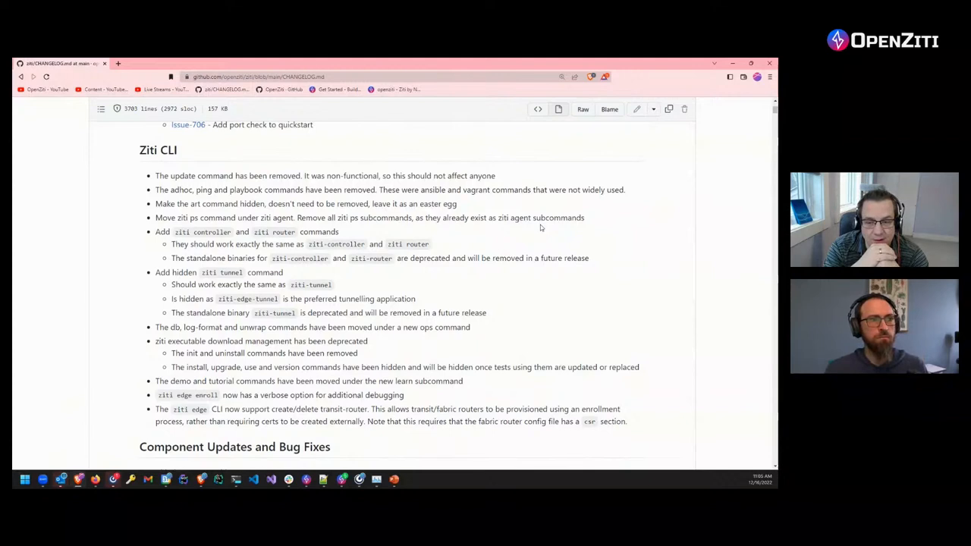
pyautogui.moveTo(443, 252)
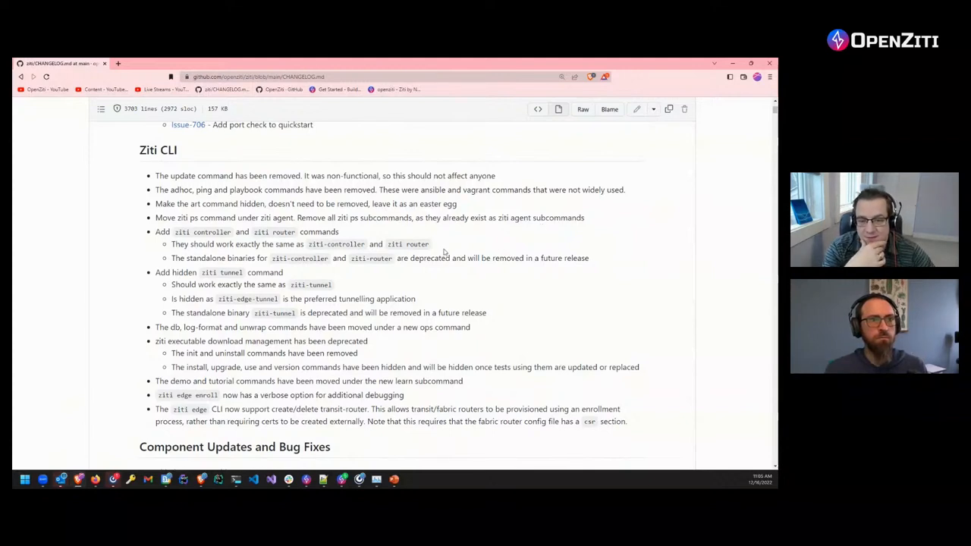
pyautogui.moveTo(249, 245)
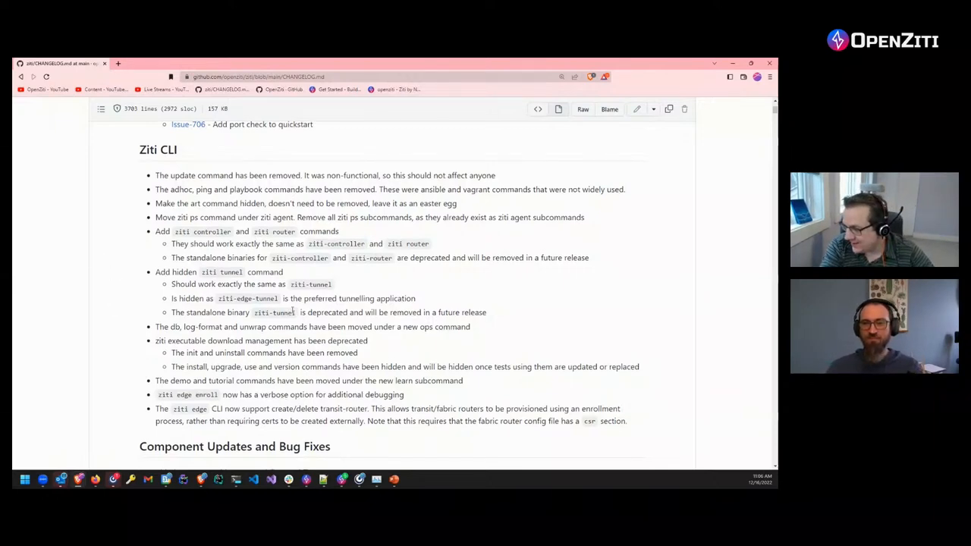
# Scroll back up to the top of CHANGELOG.md showing the Release 0.27.0 What's New notes.
pyautogui.scroll(3)
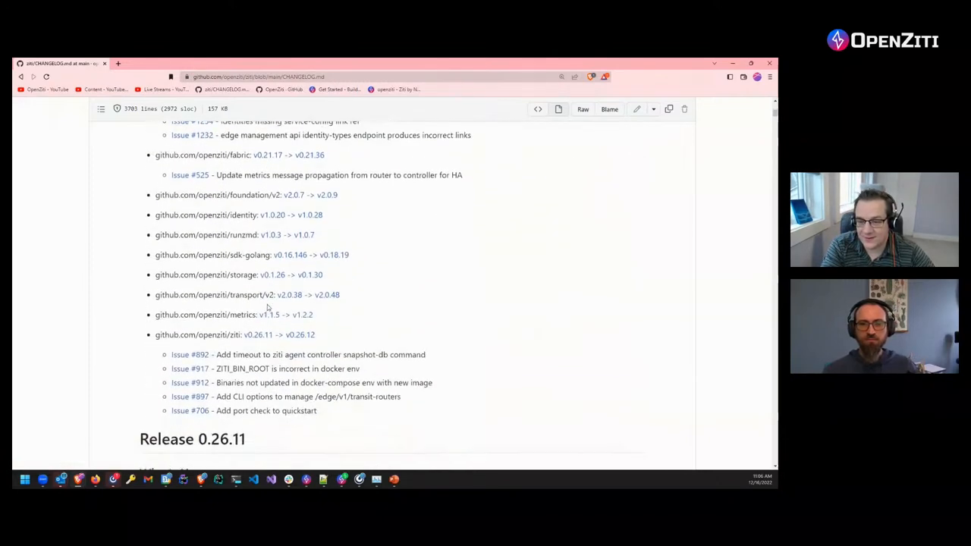
pyautogui.scroll(3)
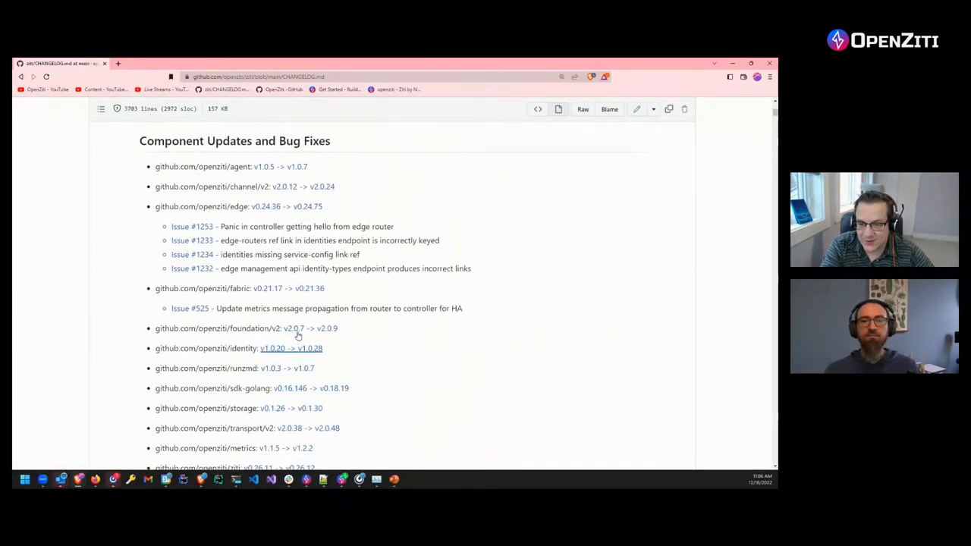
pyautogui.scroll(3)
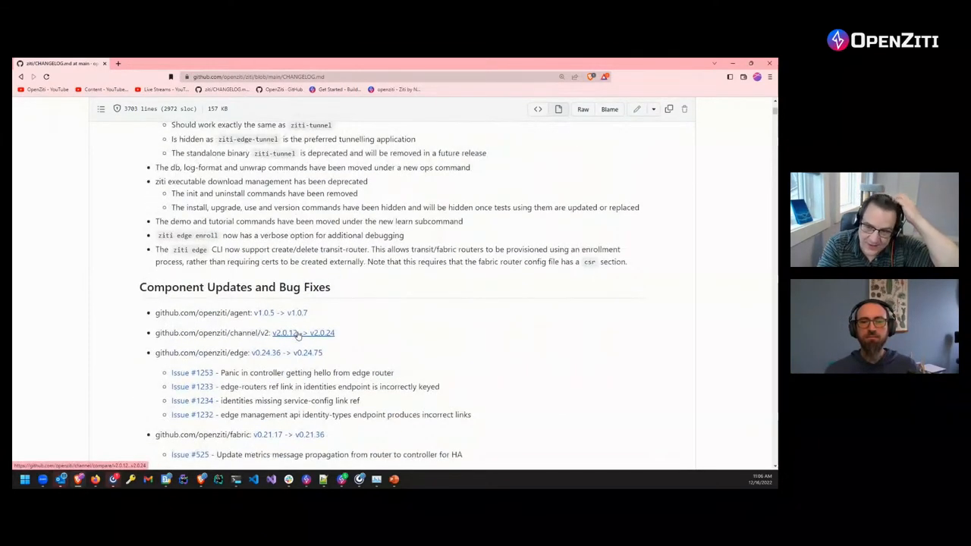
pyautogui.scroll(3)
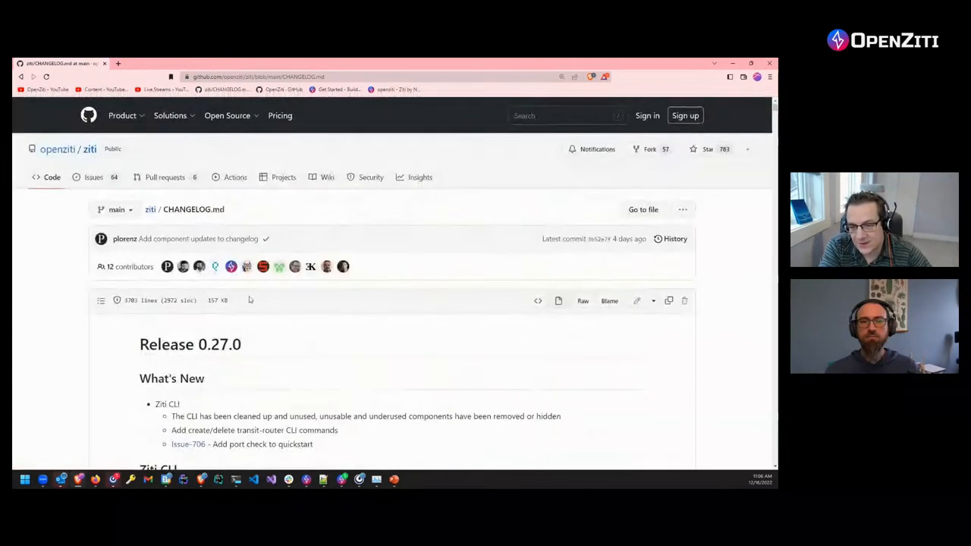
pyautogui.doubleClick(246, 443)
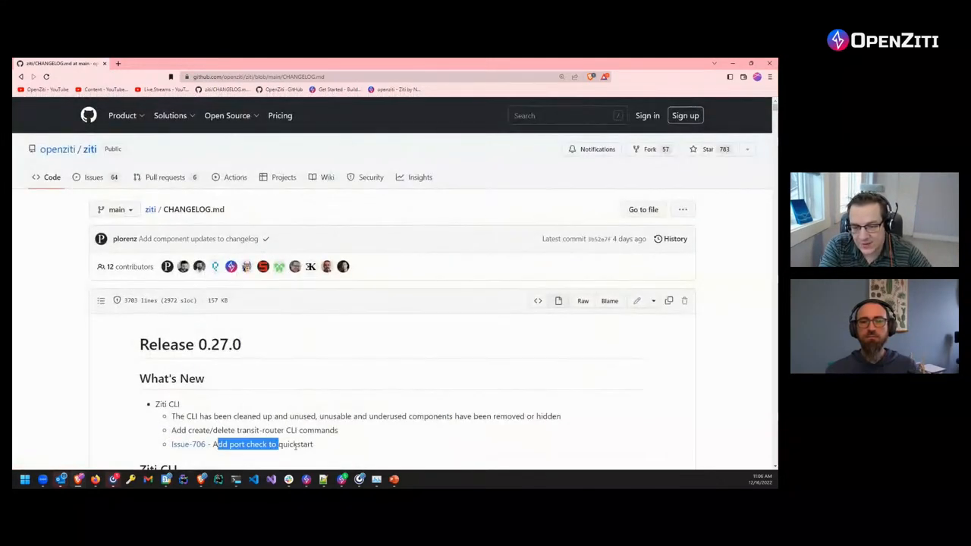
pyautogui.scroll(-3)
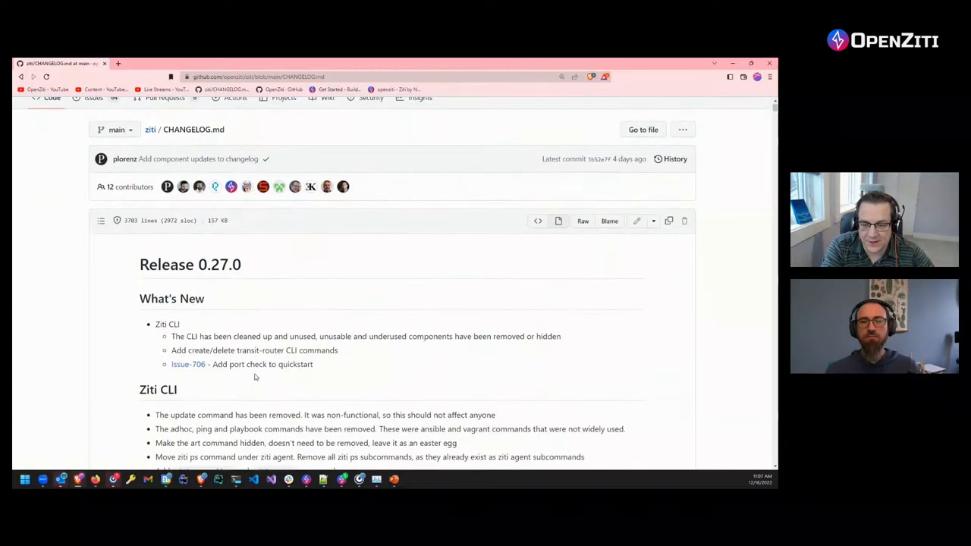
pyautogui.moveTo(413, 271)
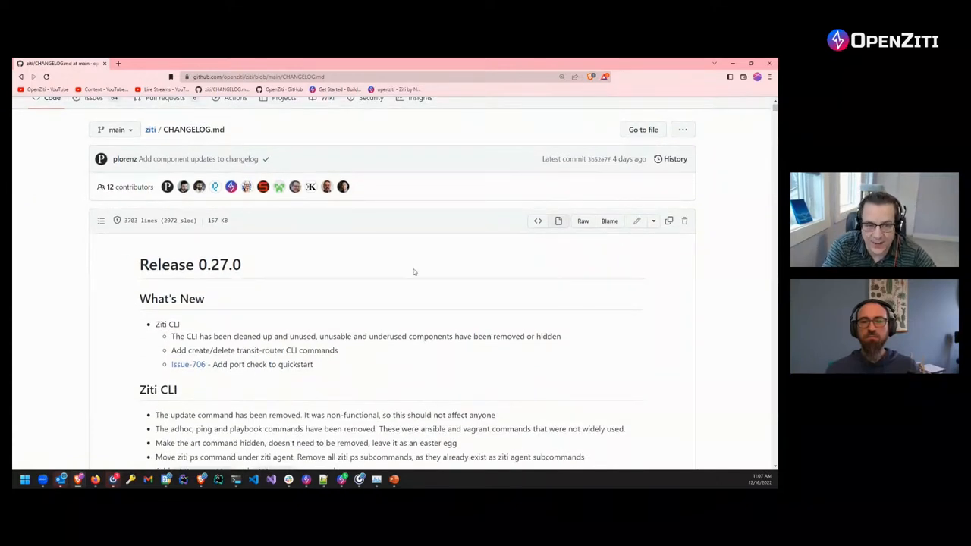